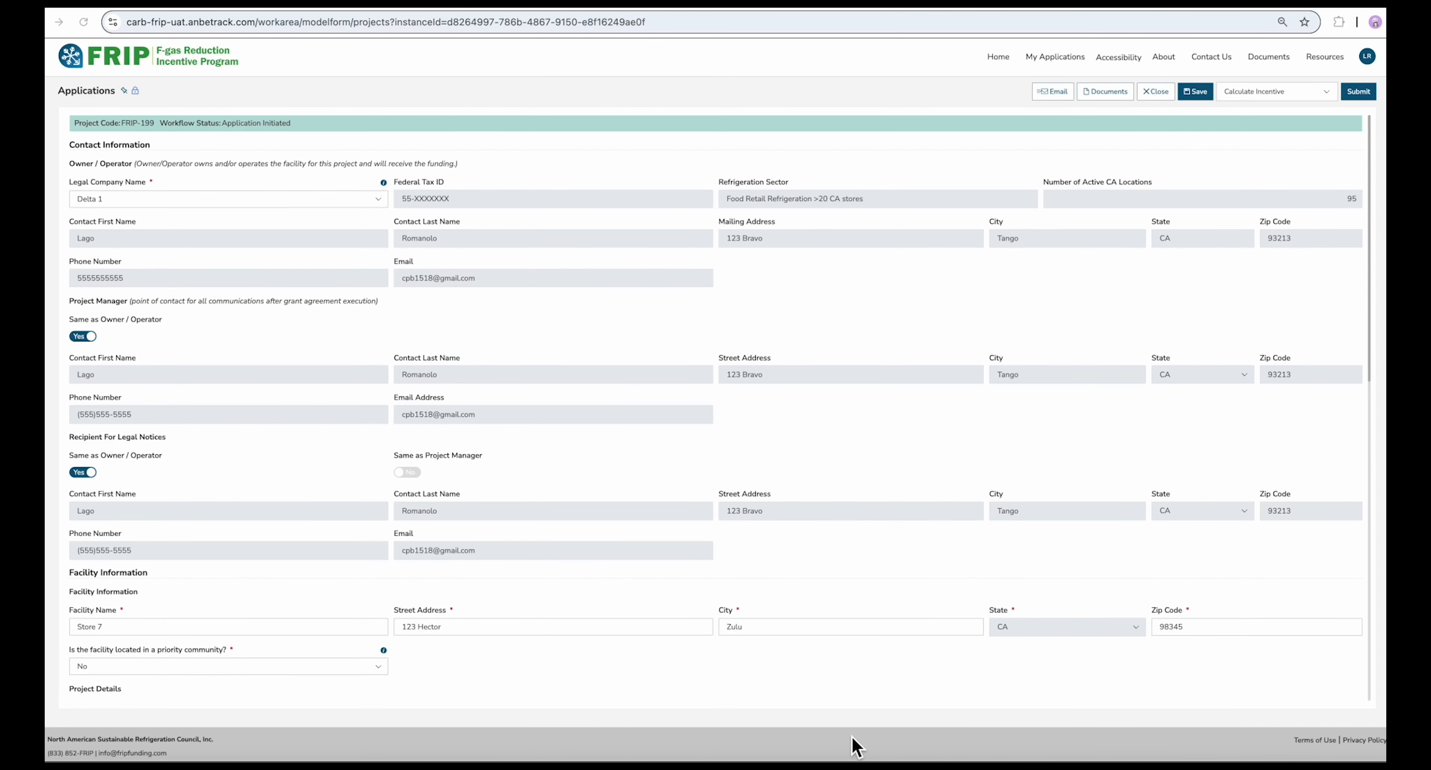
pyautogui.moveTo(1284, 179)
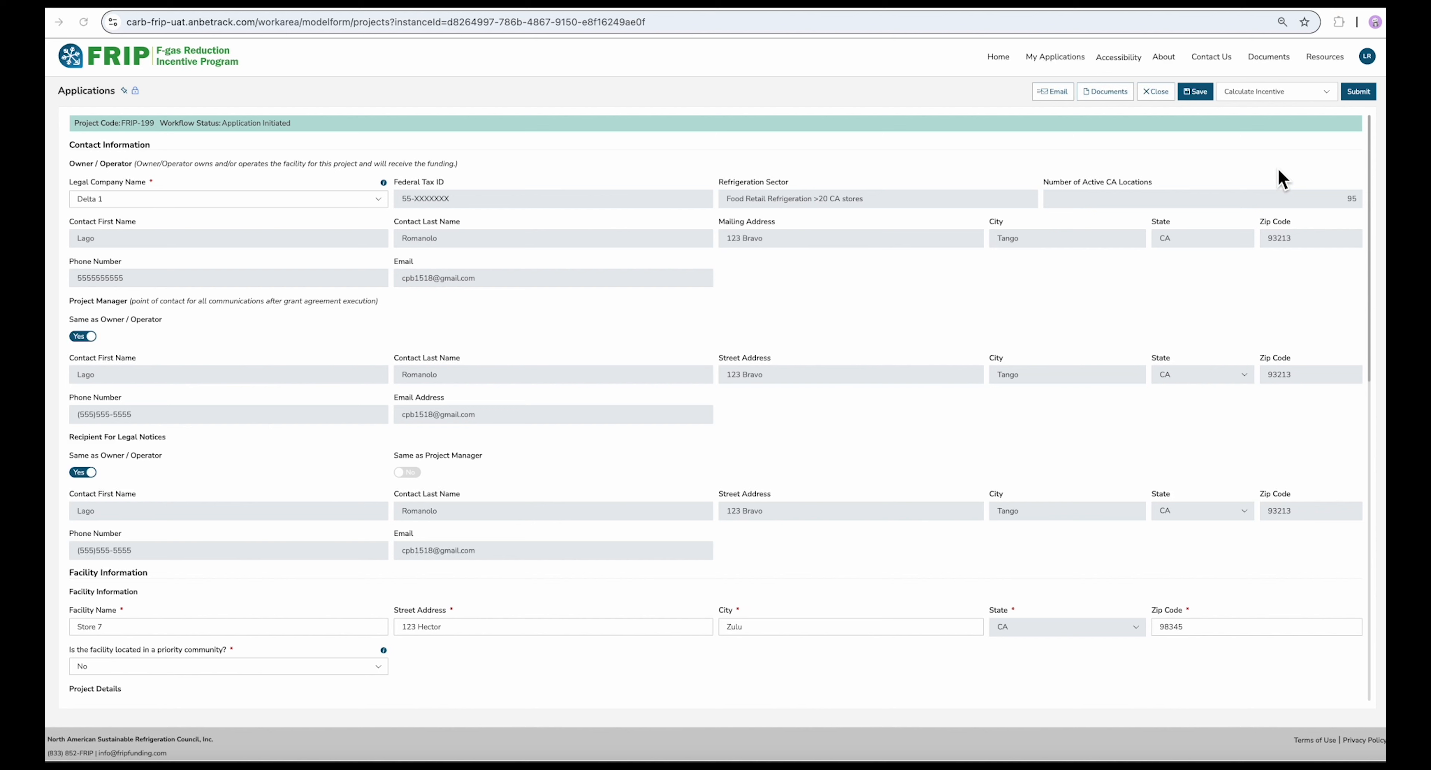
pyautogui.moveTo(1342, 125)
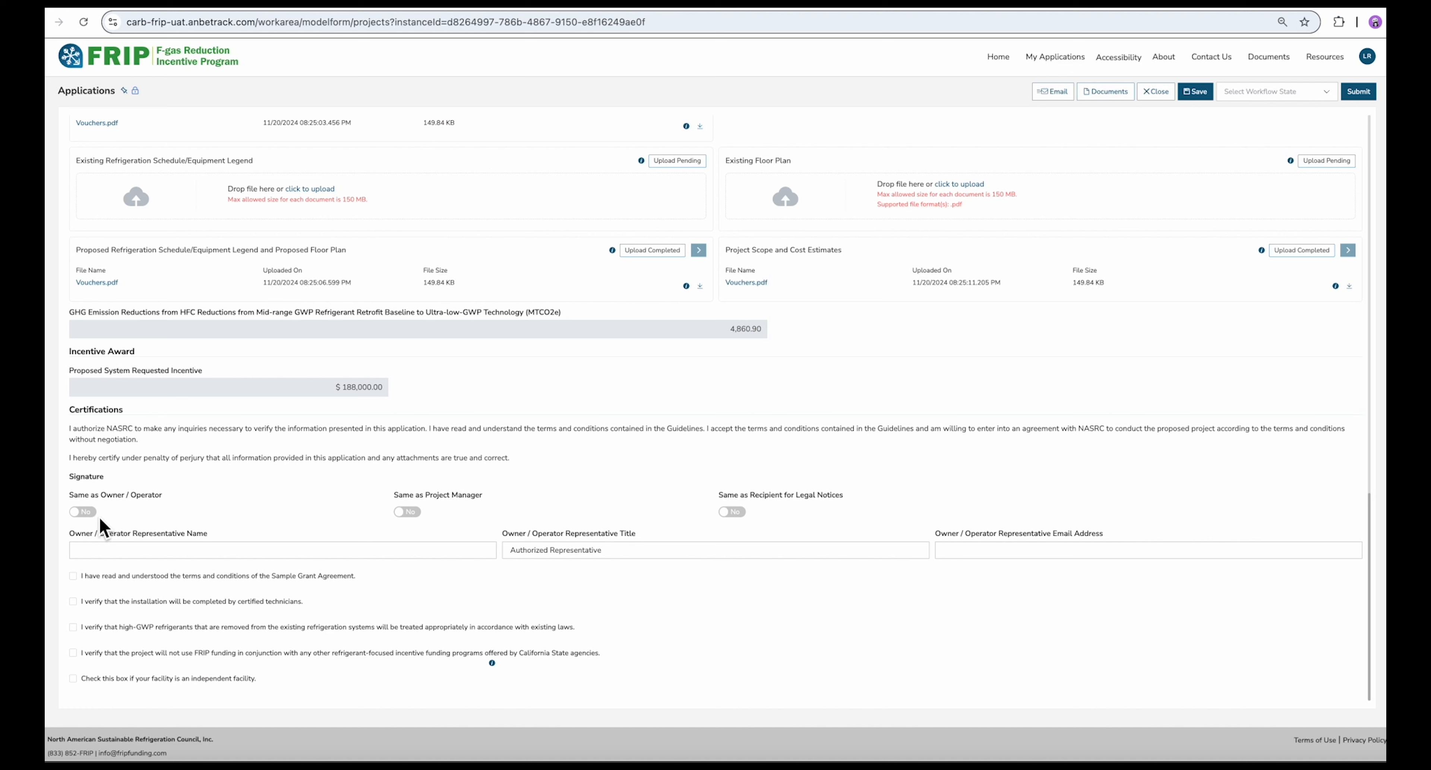
# Set Signature 'Same as Owner / Operator' to Yes and affirm the grant-terms and certified-technician statements.
pyautogui.click(83, 512)
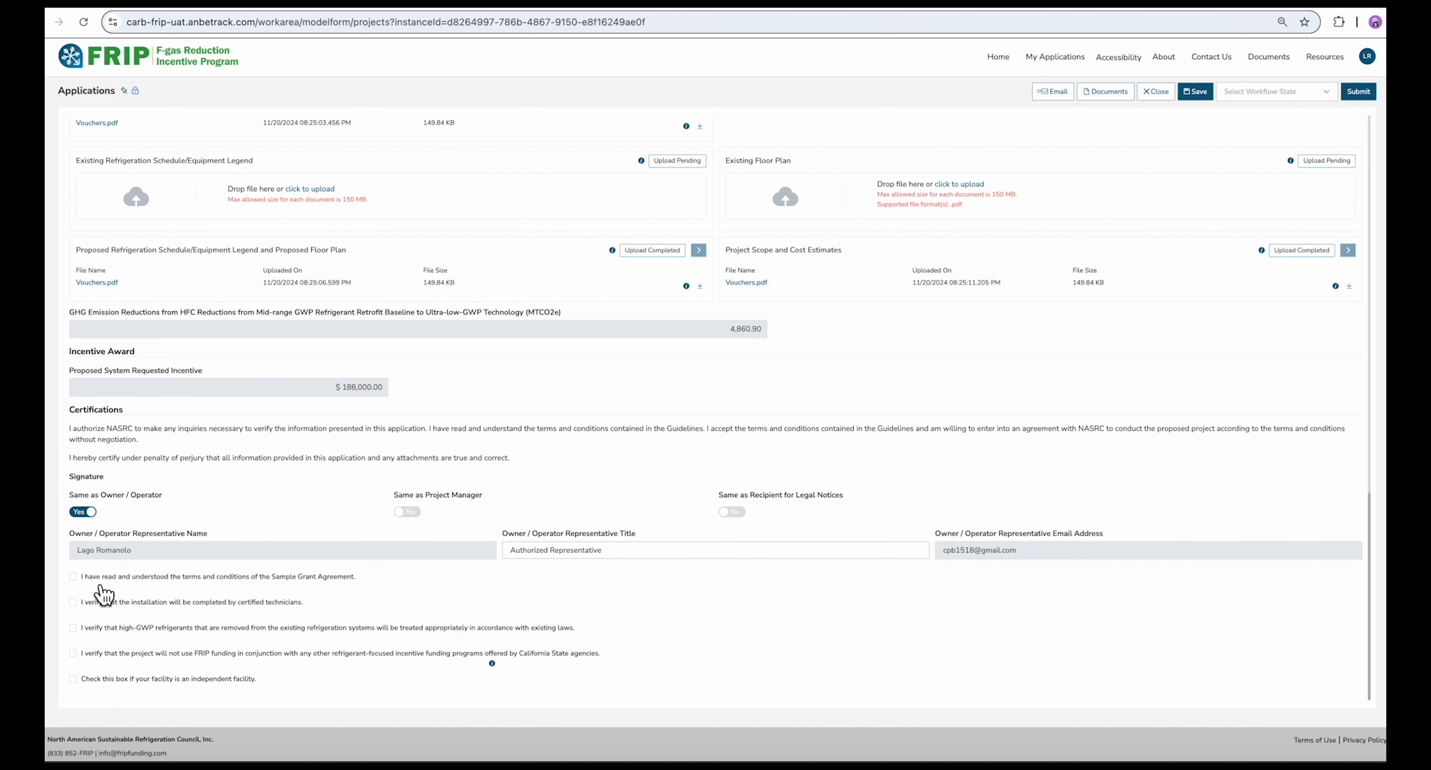
pyautogui.click(73, 575)
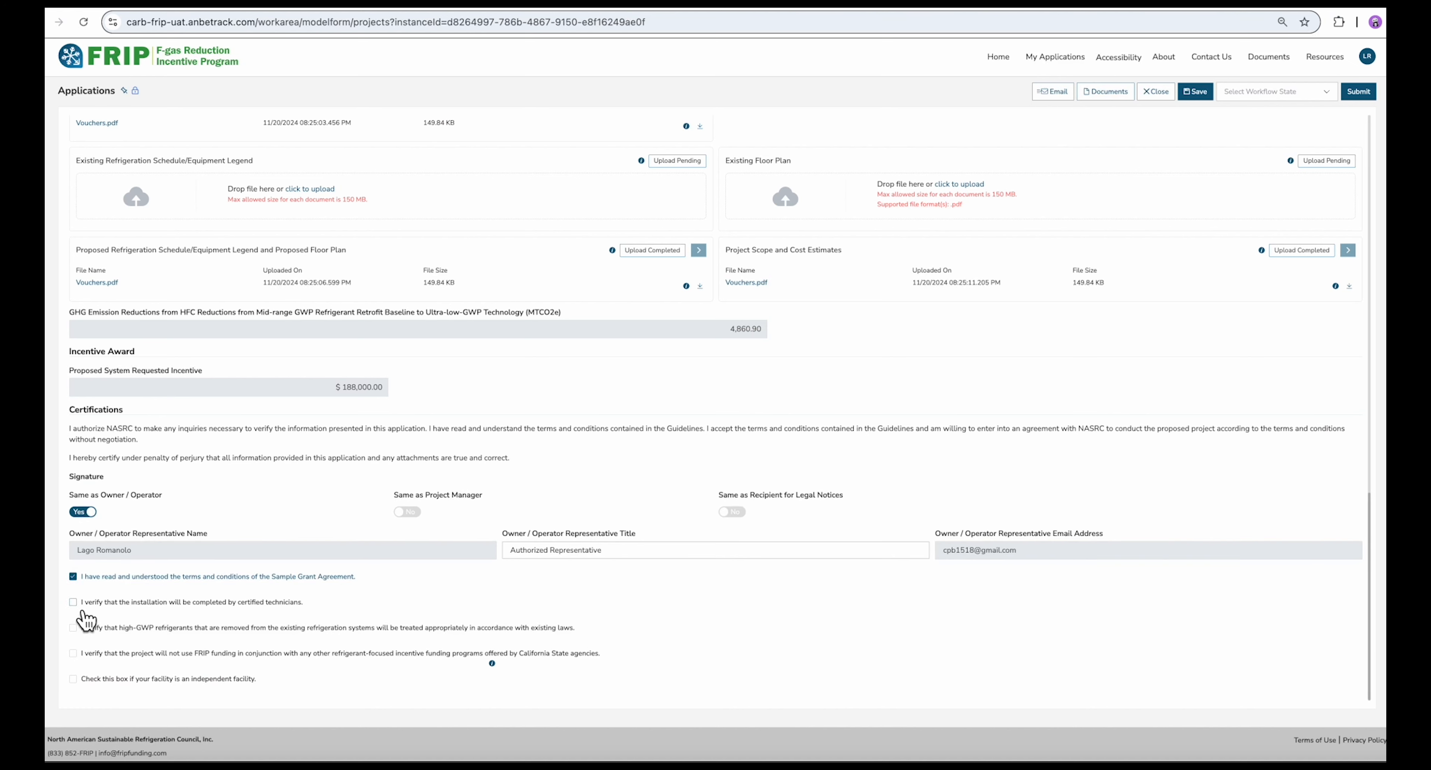
pyautogui.click(1357, 90)
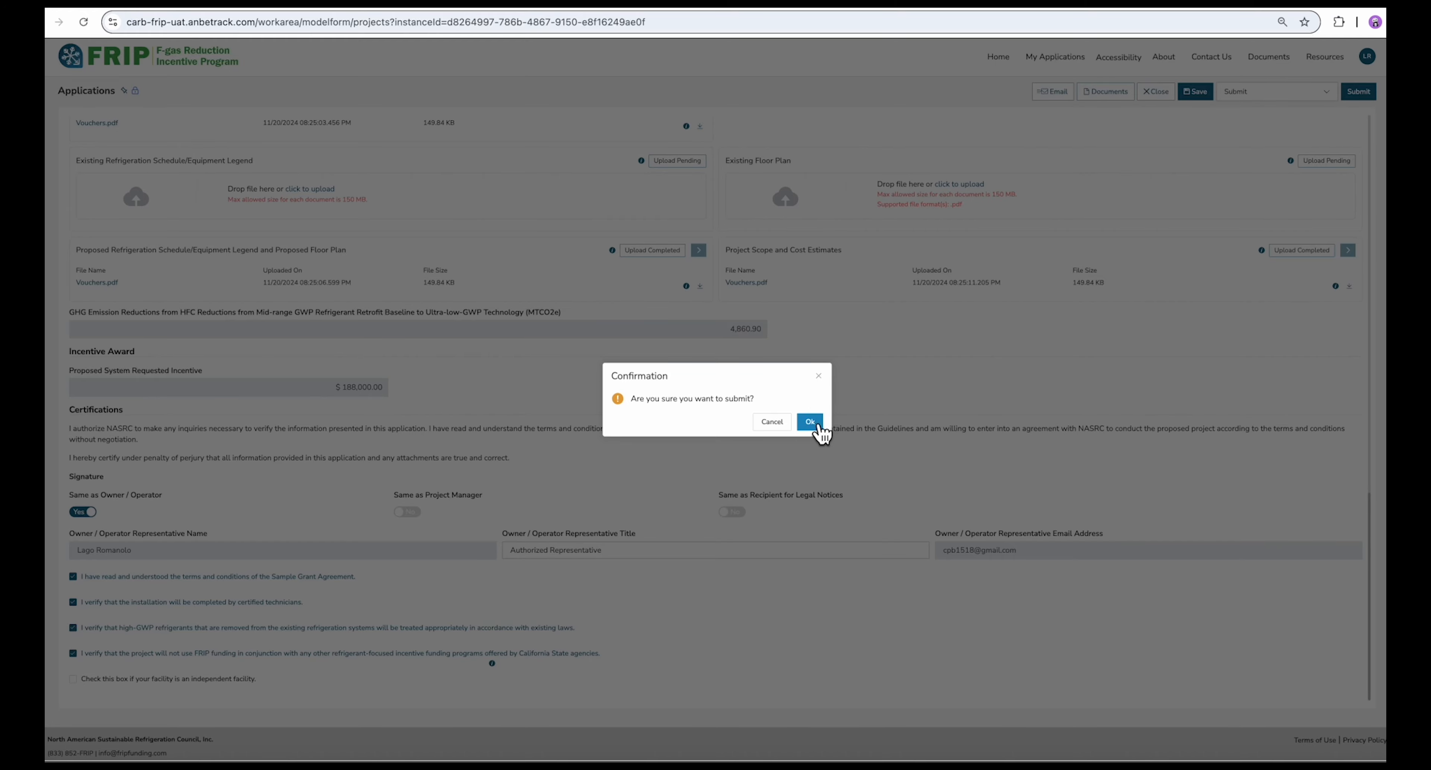
# Confirm Ok in the submission prompt to submit the completed FRIP application.
pyautogui.click(809, 421)
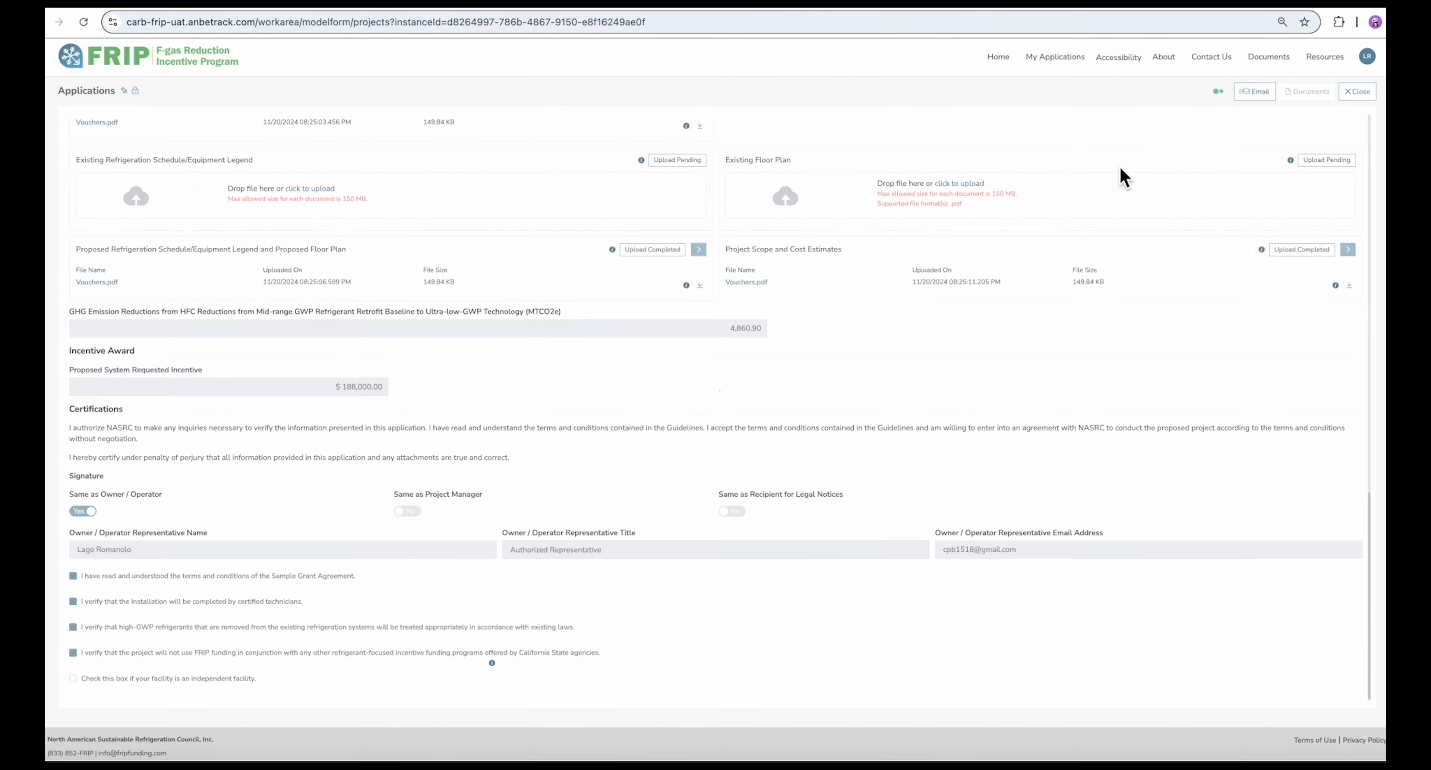